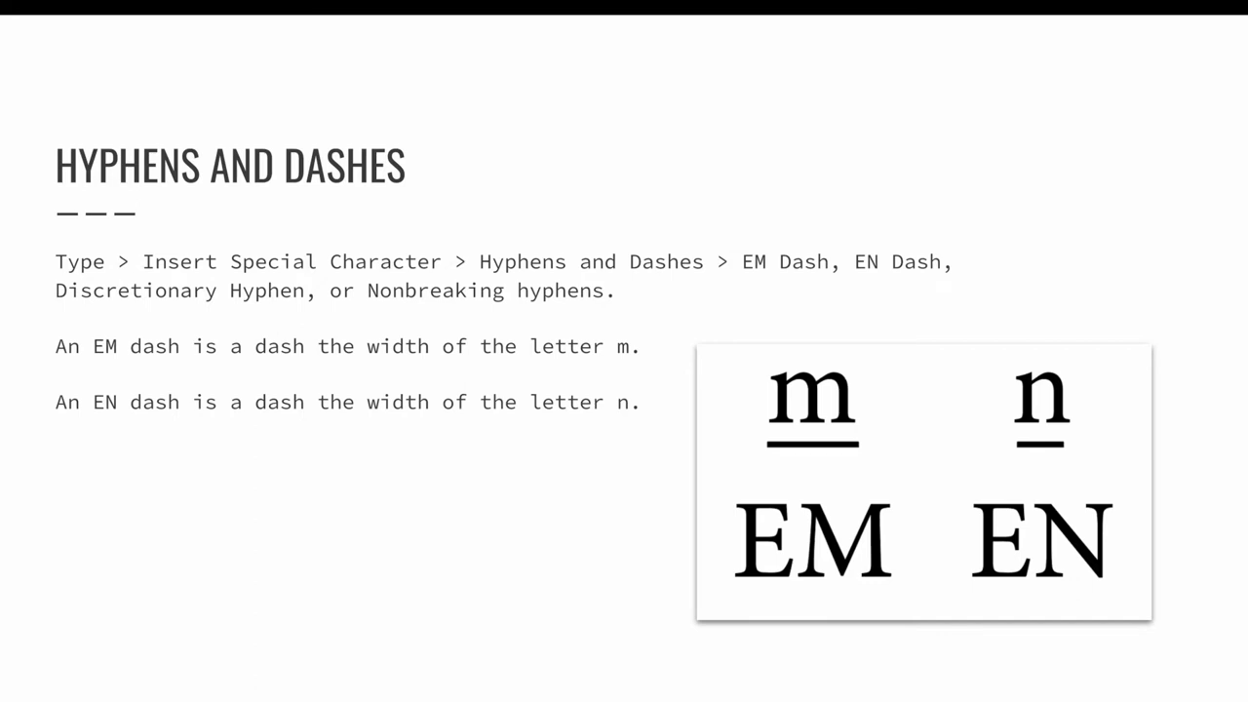
Enter the book name text 'from the ... Project' into the left parent footer frame
key(Right)
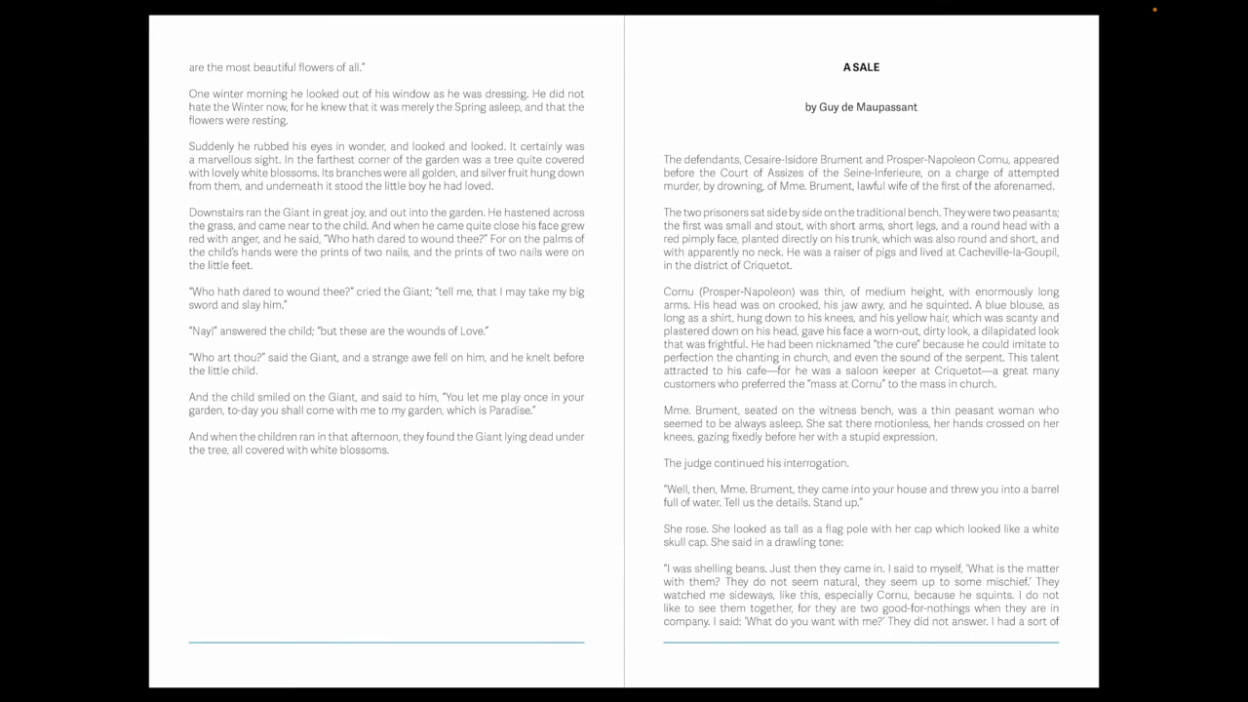
scroll(down, 3)
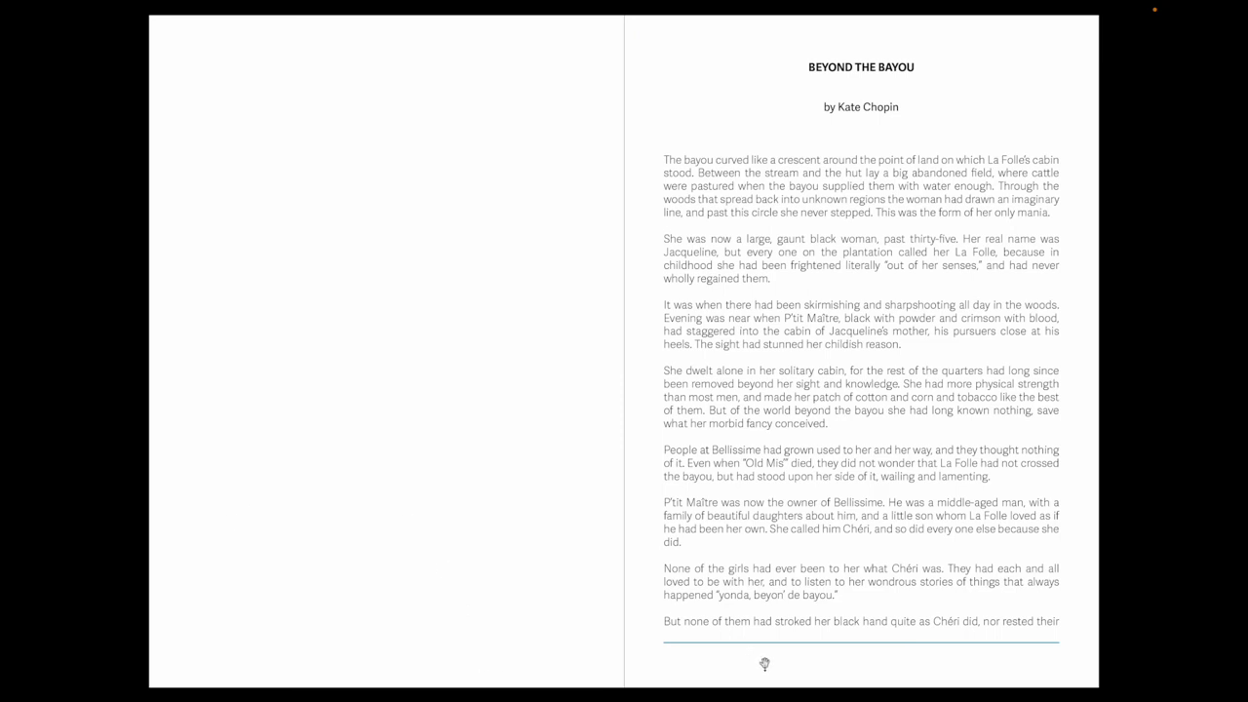
mouse_move(967, 655)
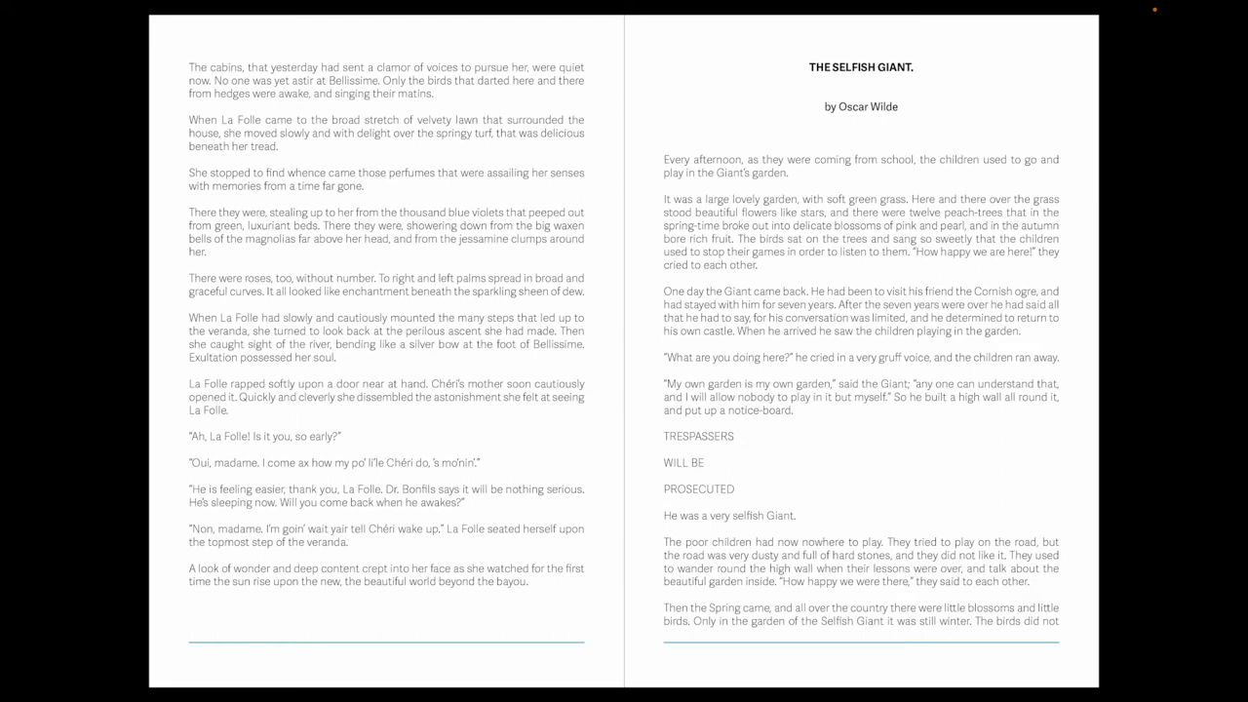
mouse_move(237, 670)
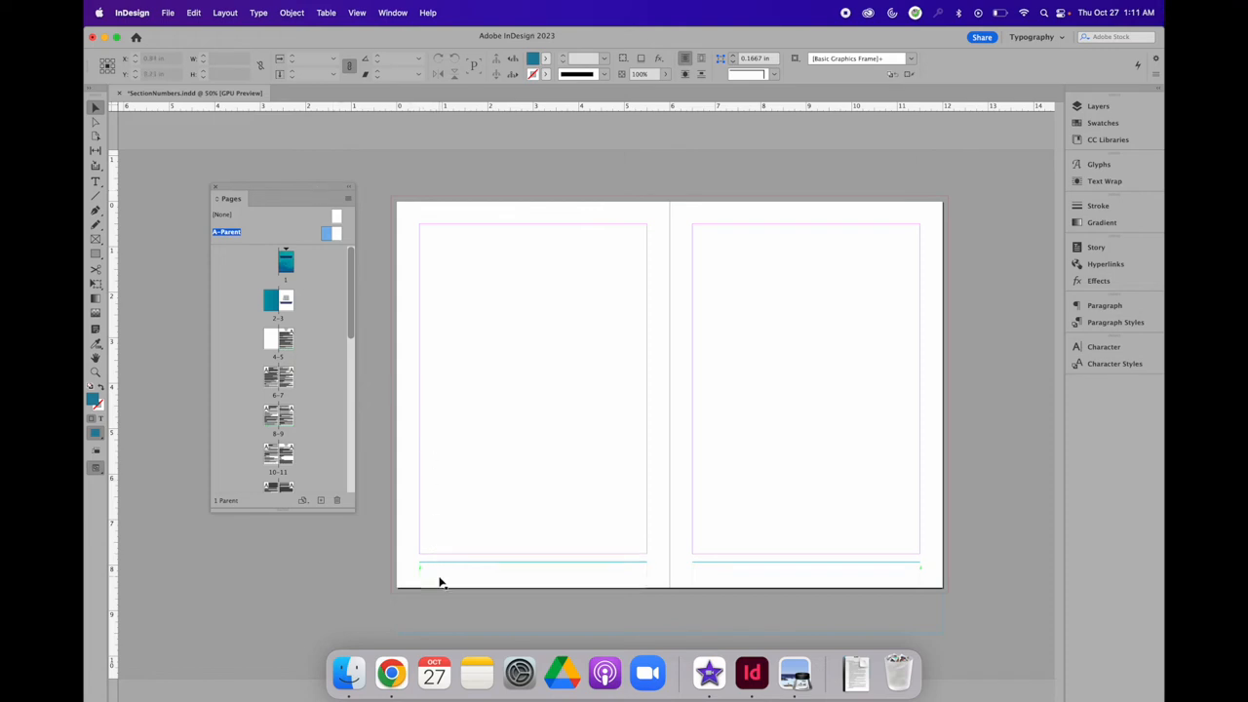
click(439, 569)
text(A Collection of Short Stories)
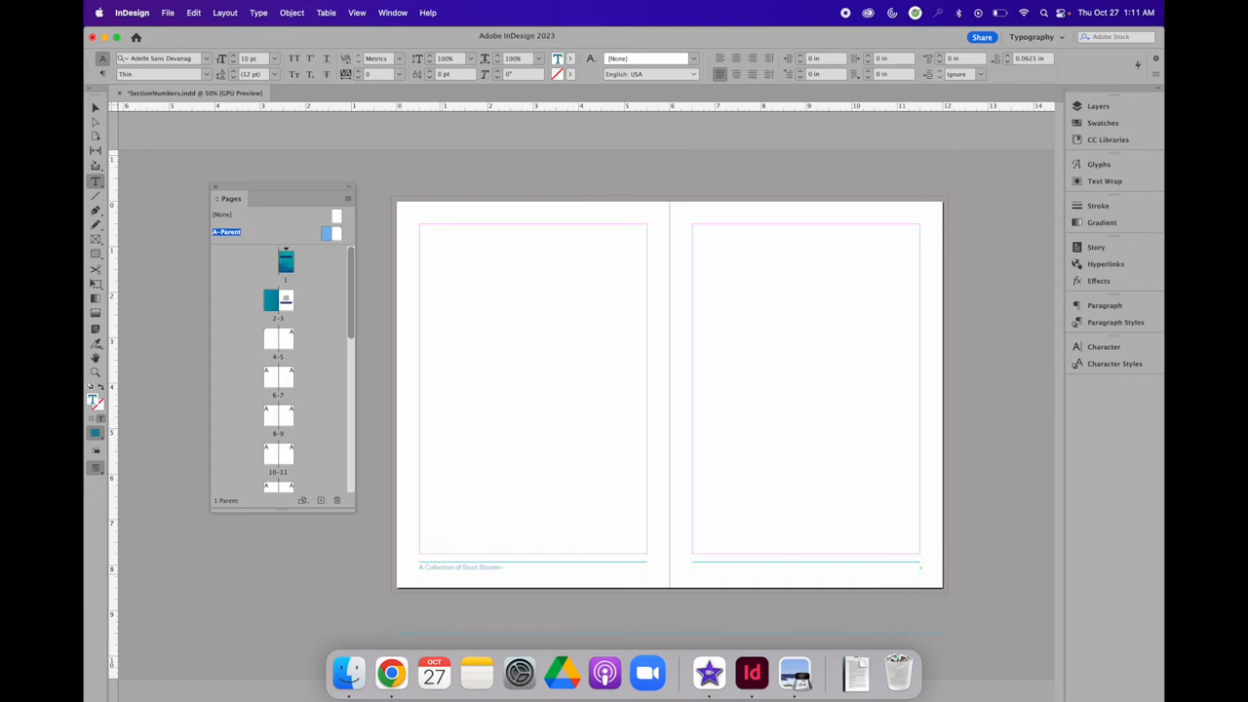
text(from the Gutenberg p)
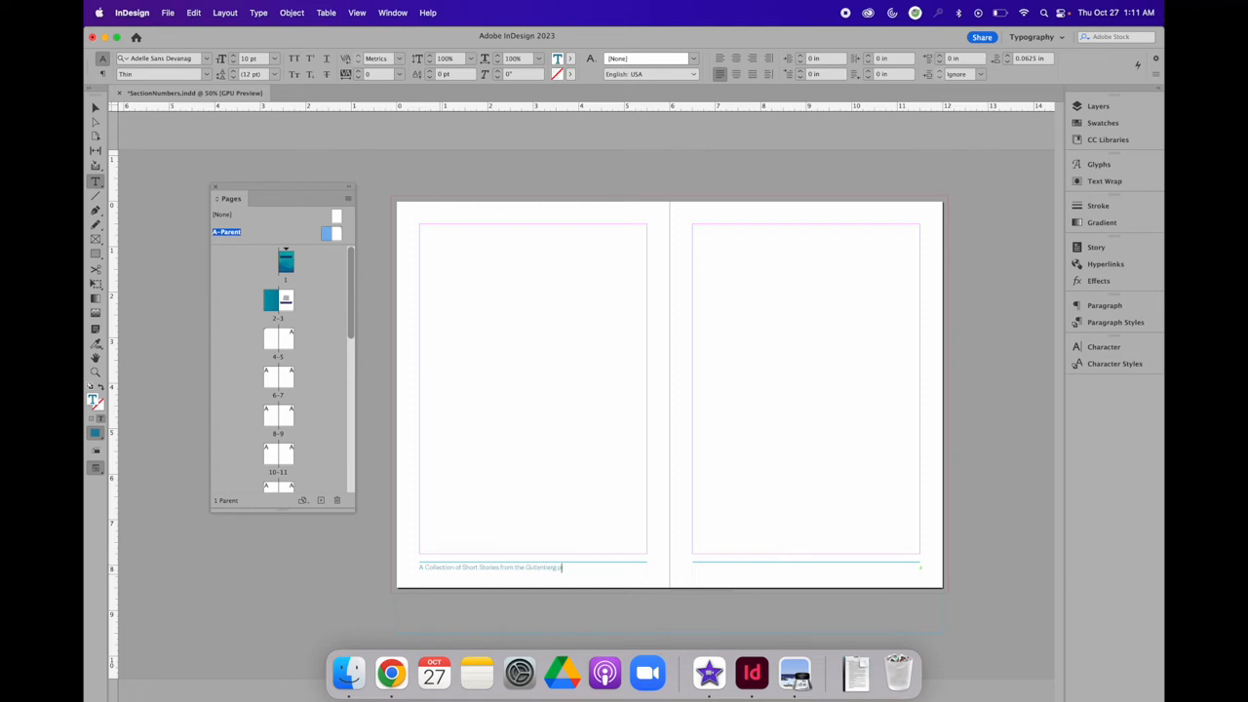
text(Project)
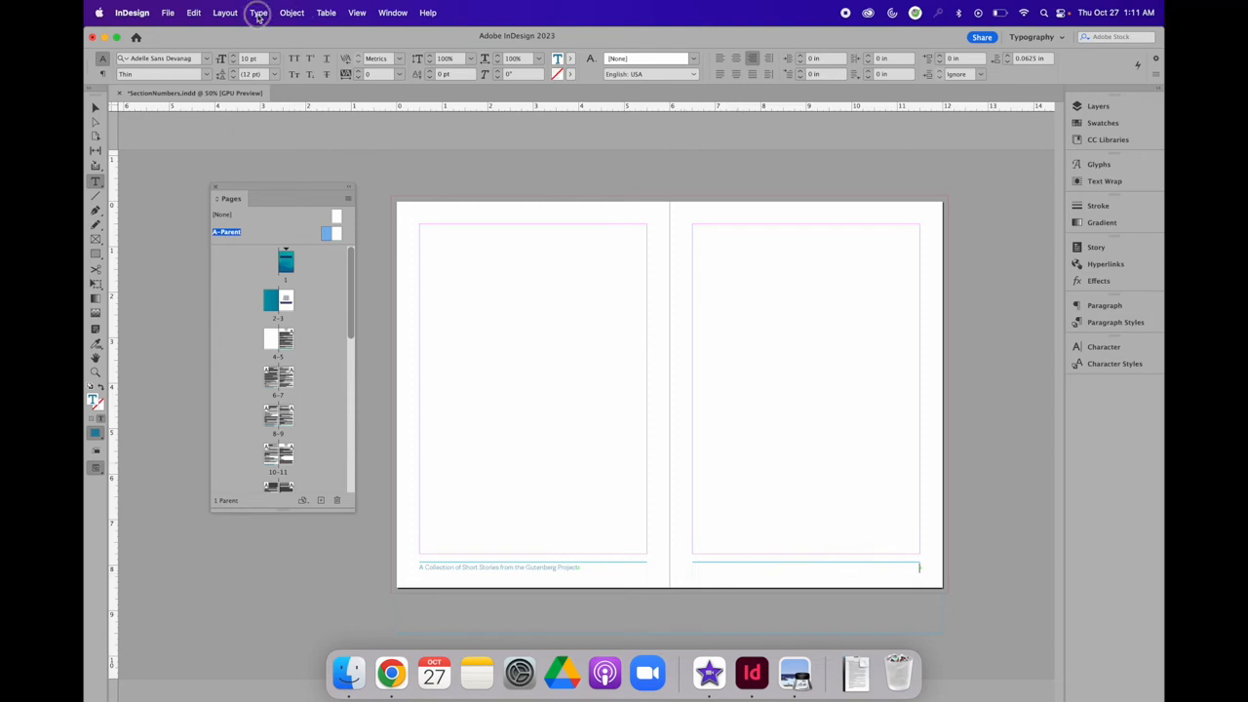
Reach the Text Variables definitions via the Type menu and select Running Header
click(258, 12)
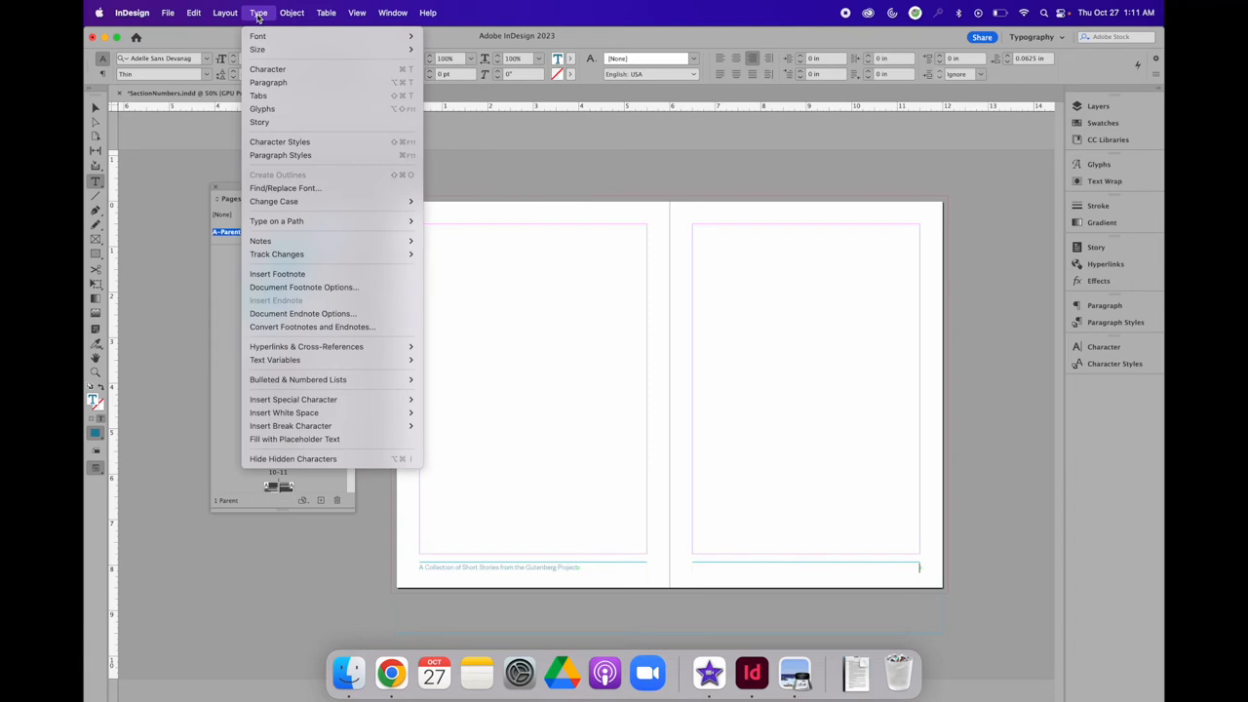
mouse_move(273, 358)
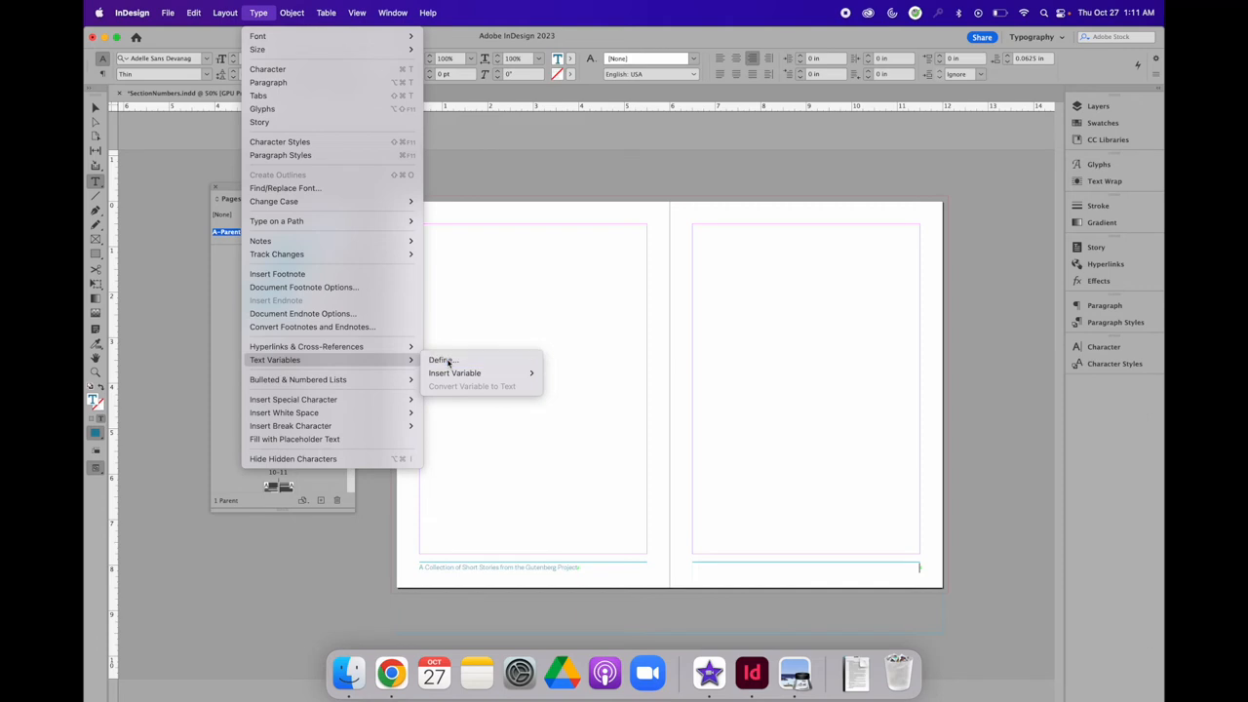
click(443, 358)
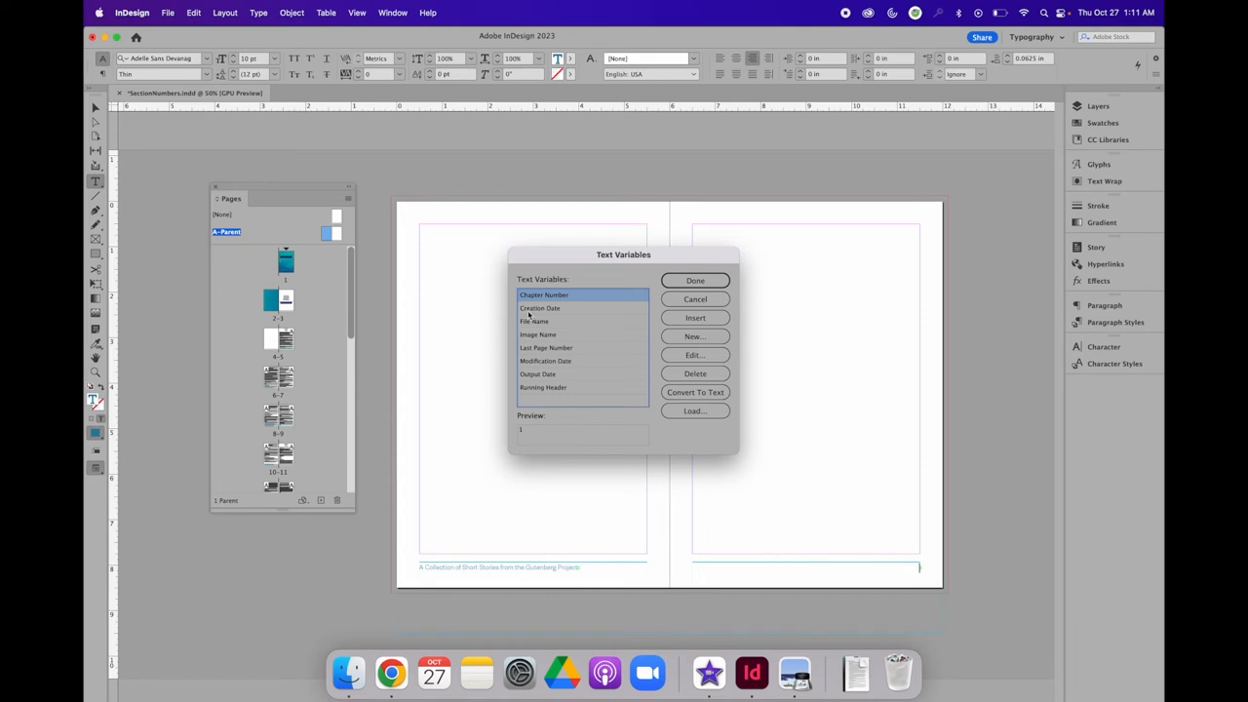
click(542, 386)
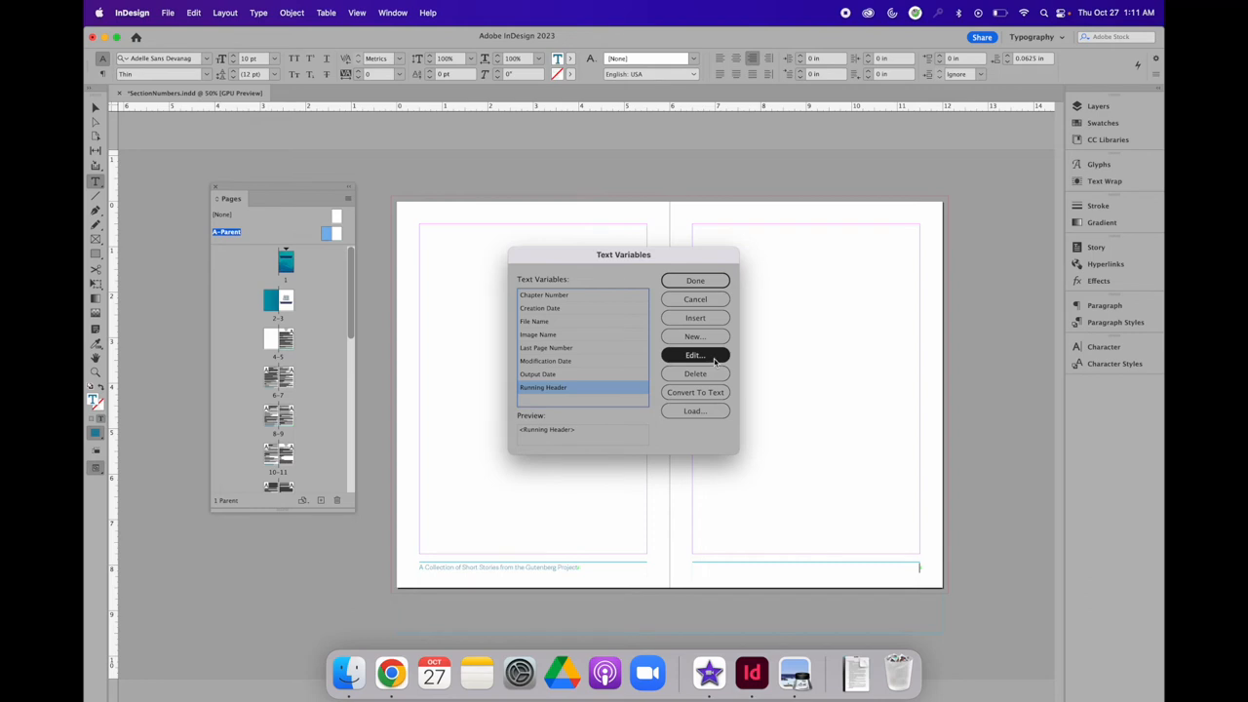
Set the Running Header variable's source style to Story Title and insert it into the right footer
click(694, 355)
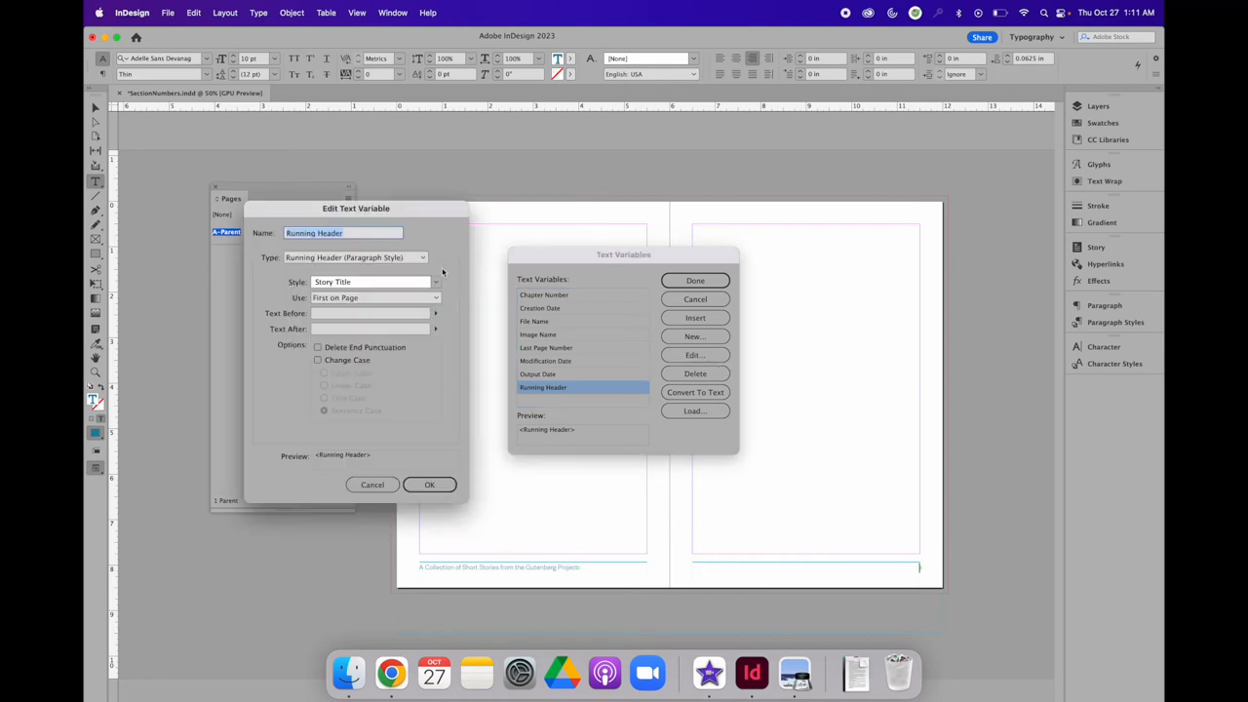
click(434, 280)
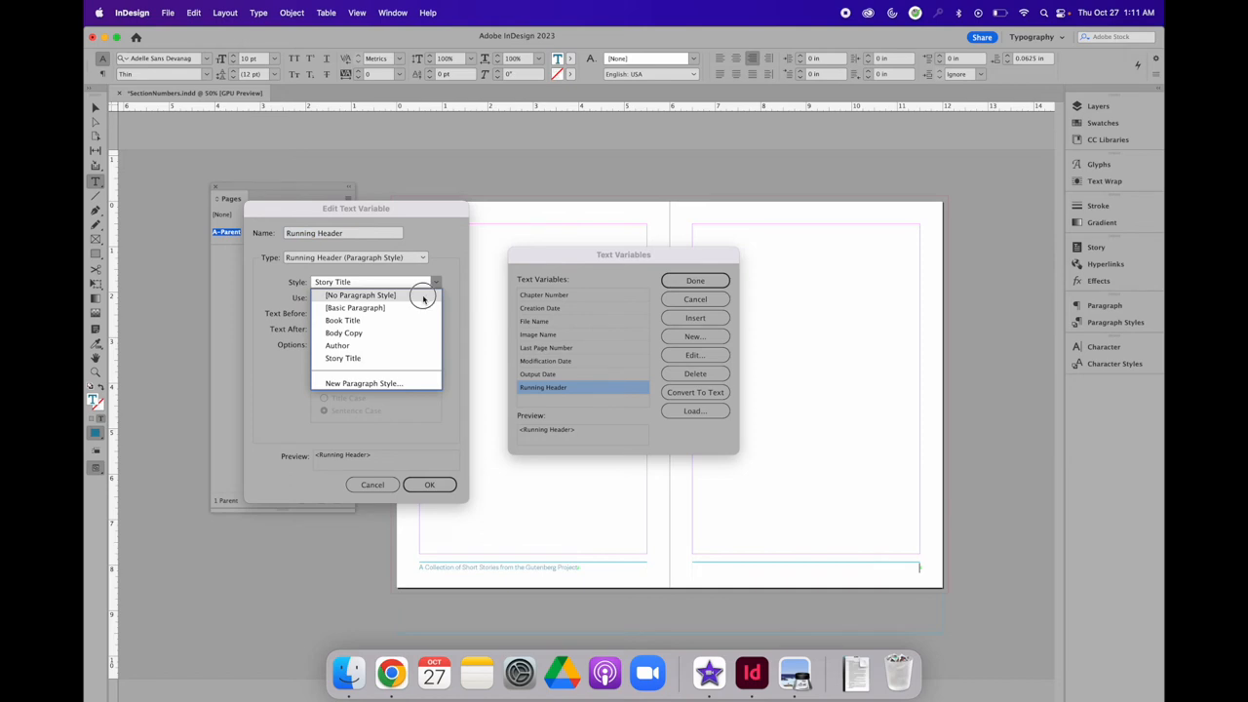
click(360, 297)
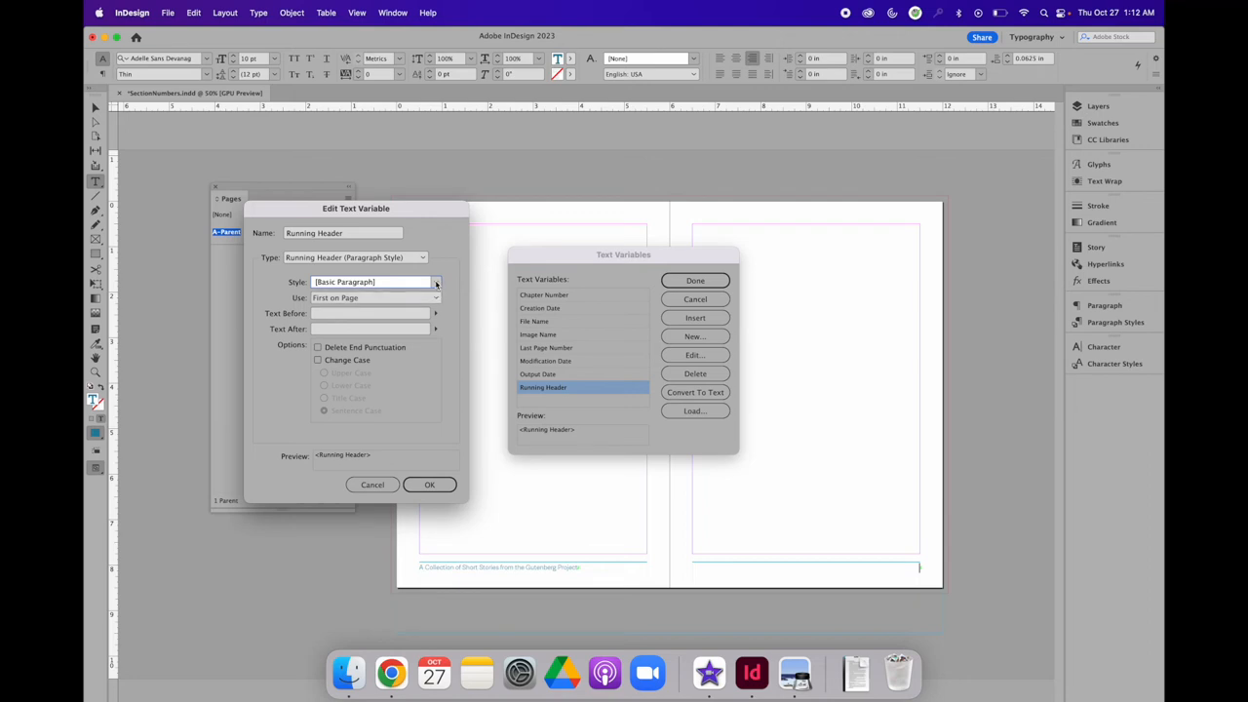
click(434, 281)
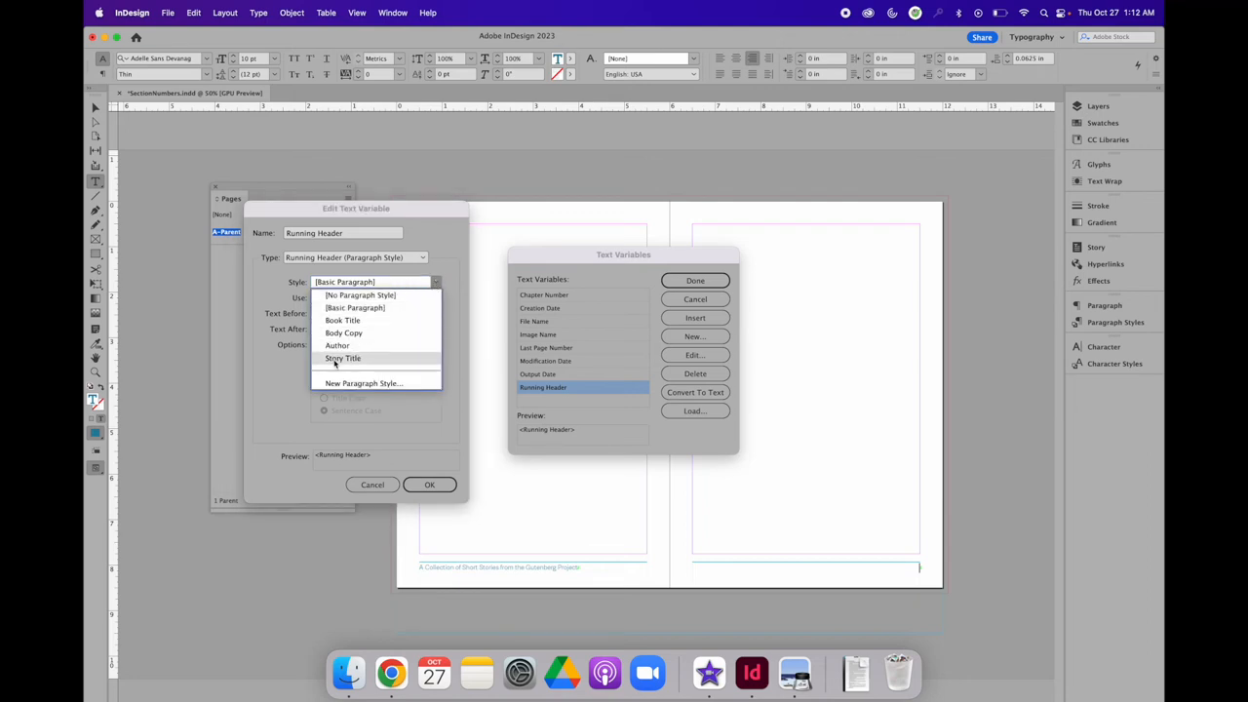
click(343, 359)
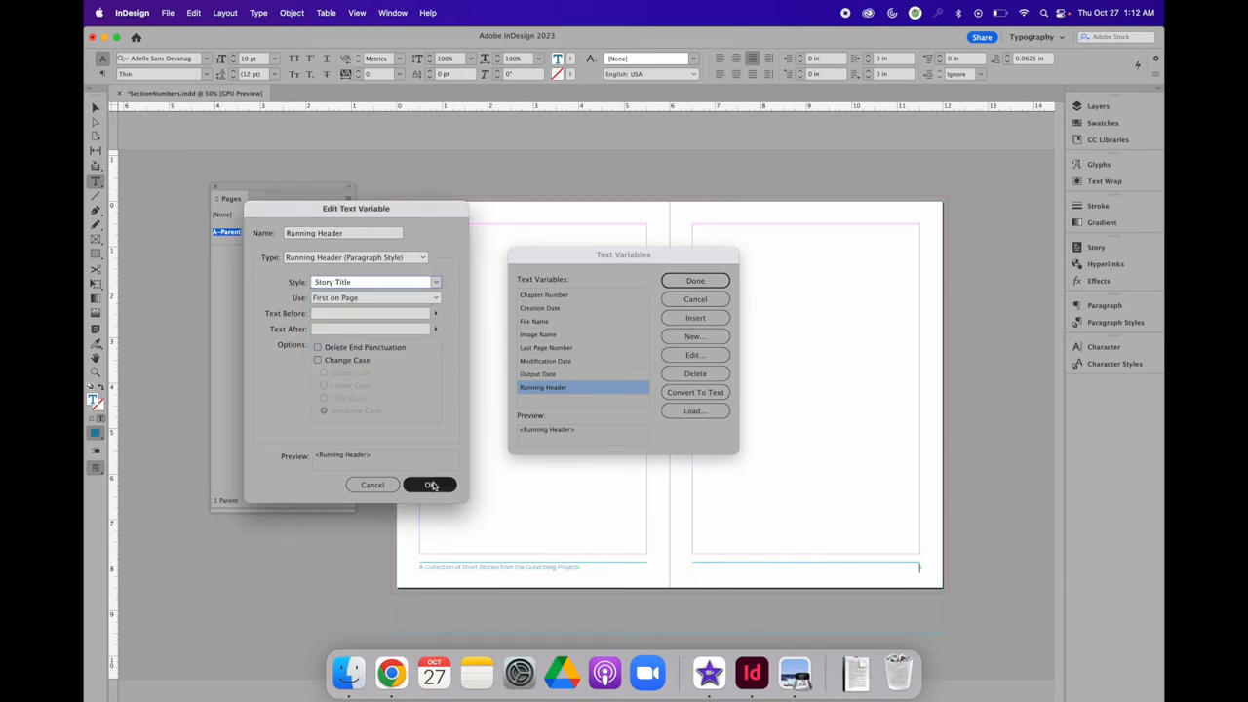
click(429, 483)
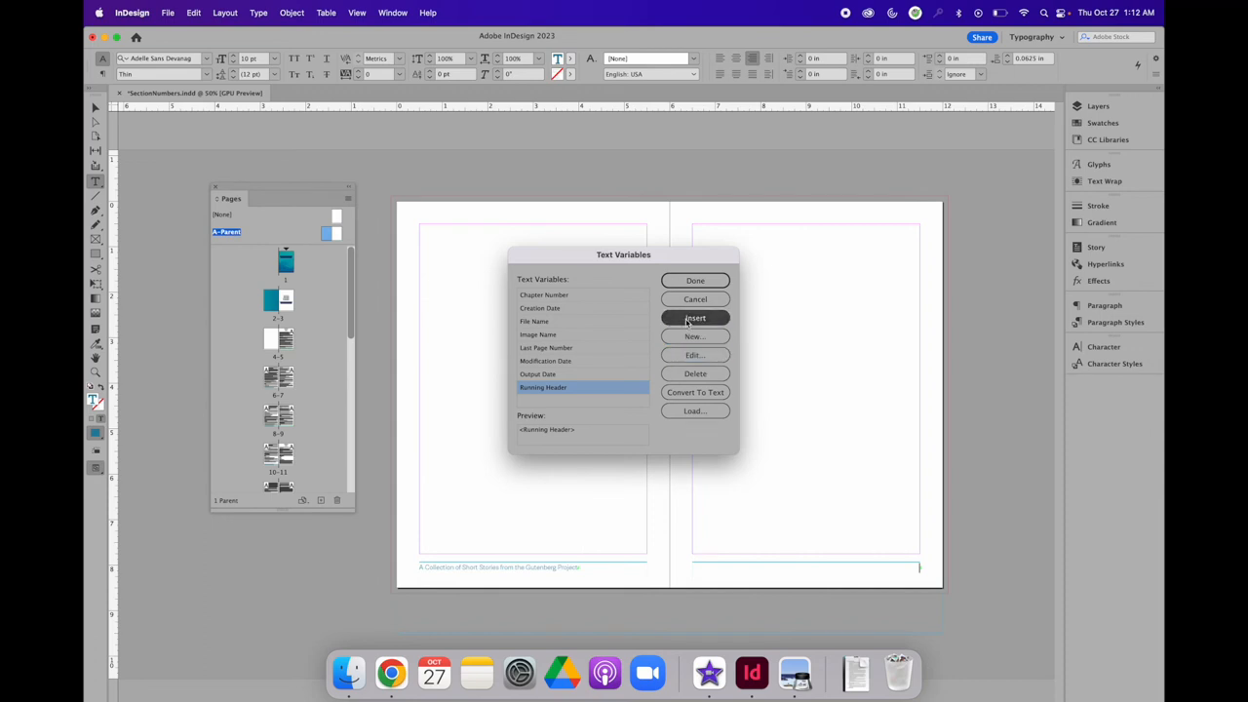
click(694, 318)
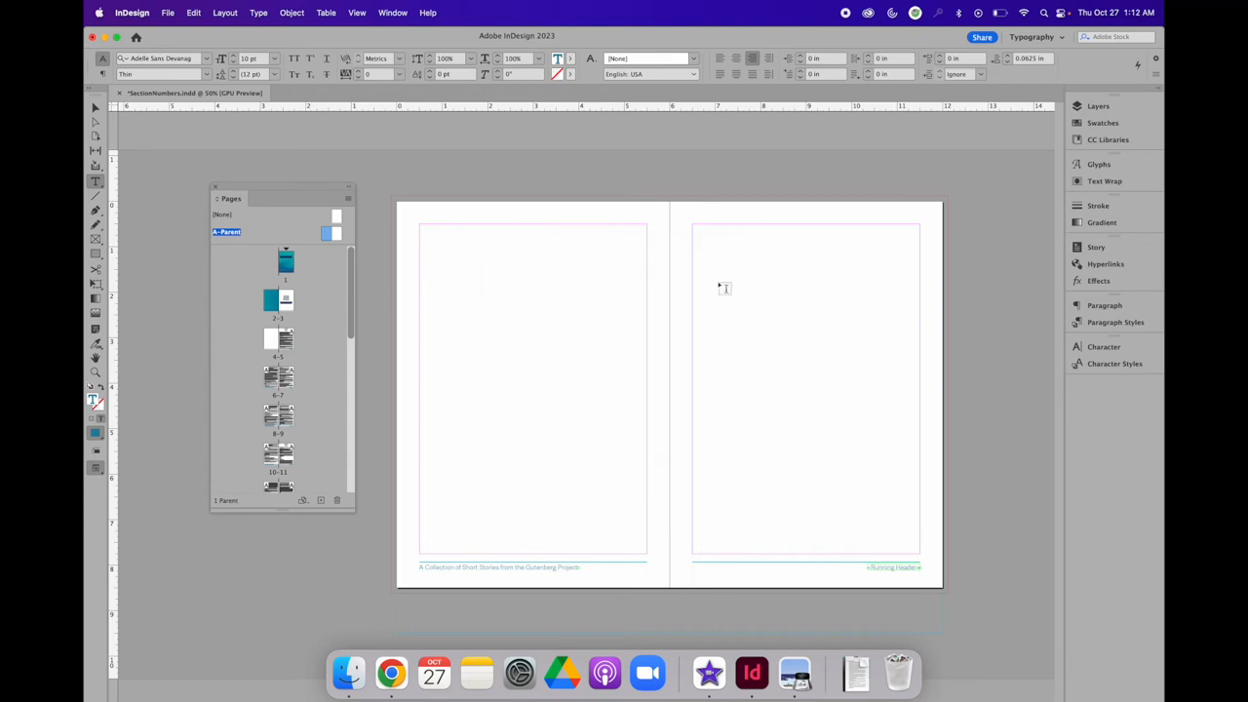
mouse_move(425, 187)
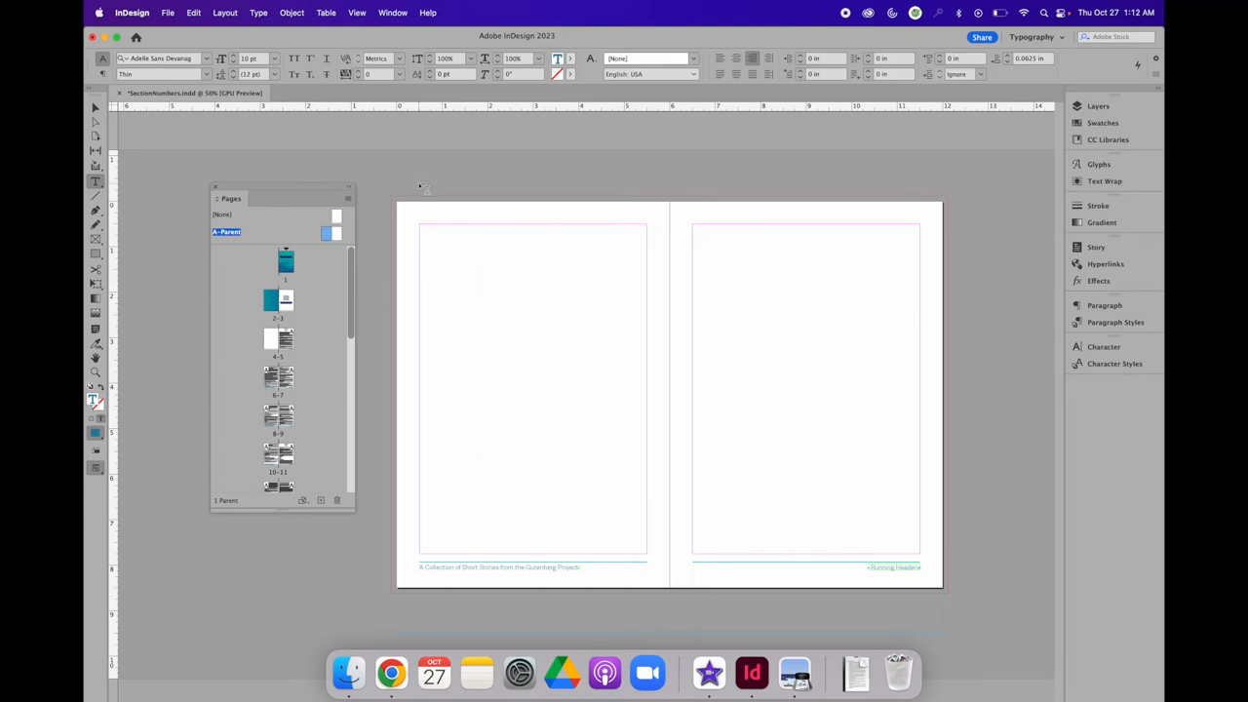
mouse_move(320, 320)
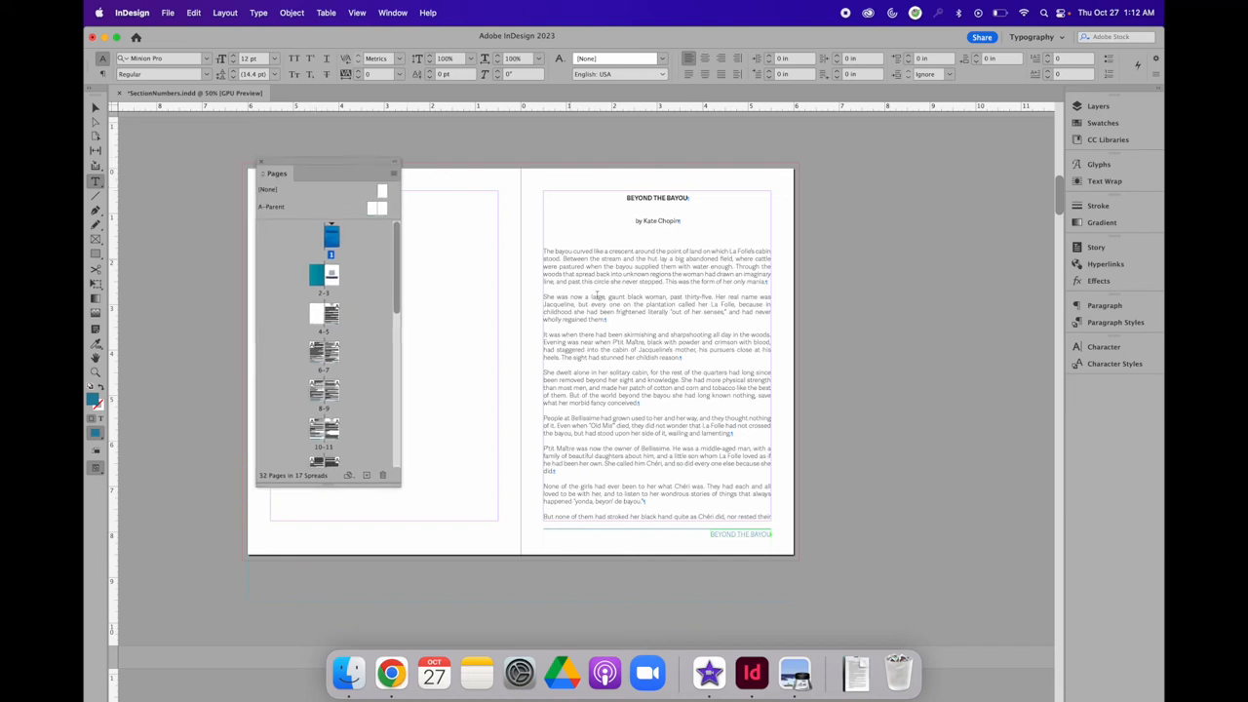
mouse_move(744, 554)
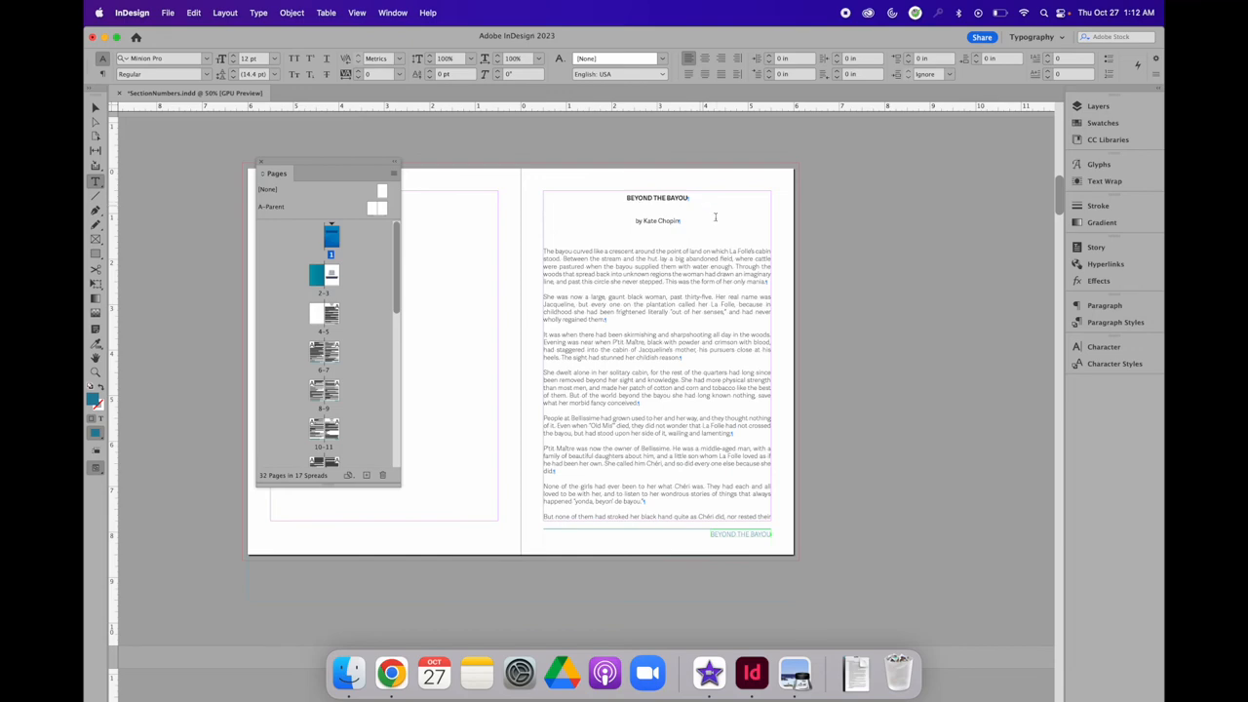
Scroll through story pages to check the book-name footer and BEYOND THE BAYOU running header
scroll(down, 3)
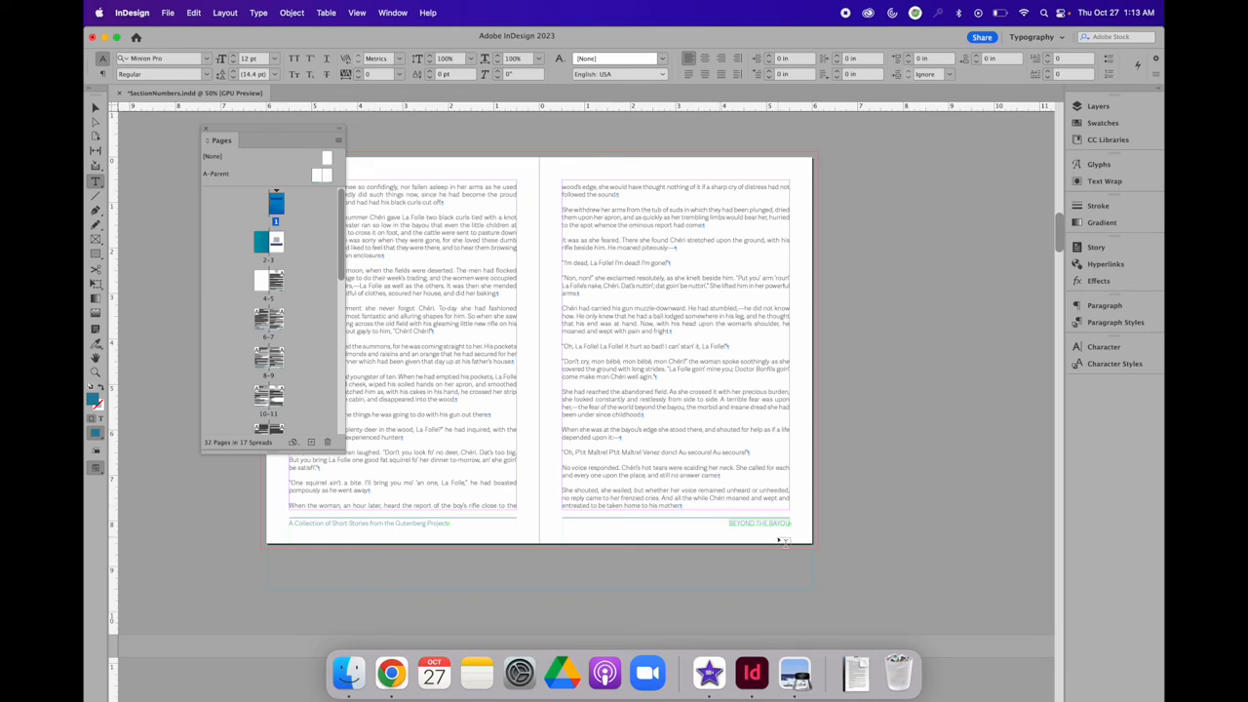
scroll(down, 3)
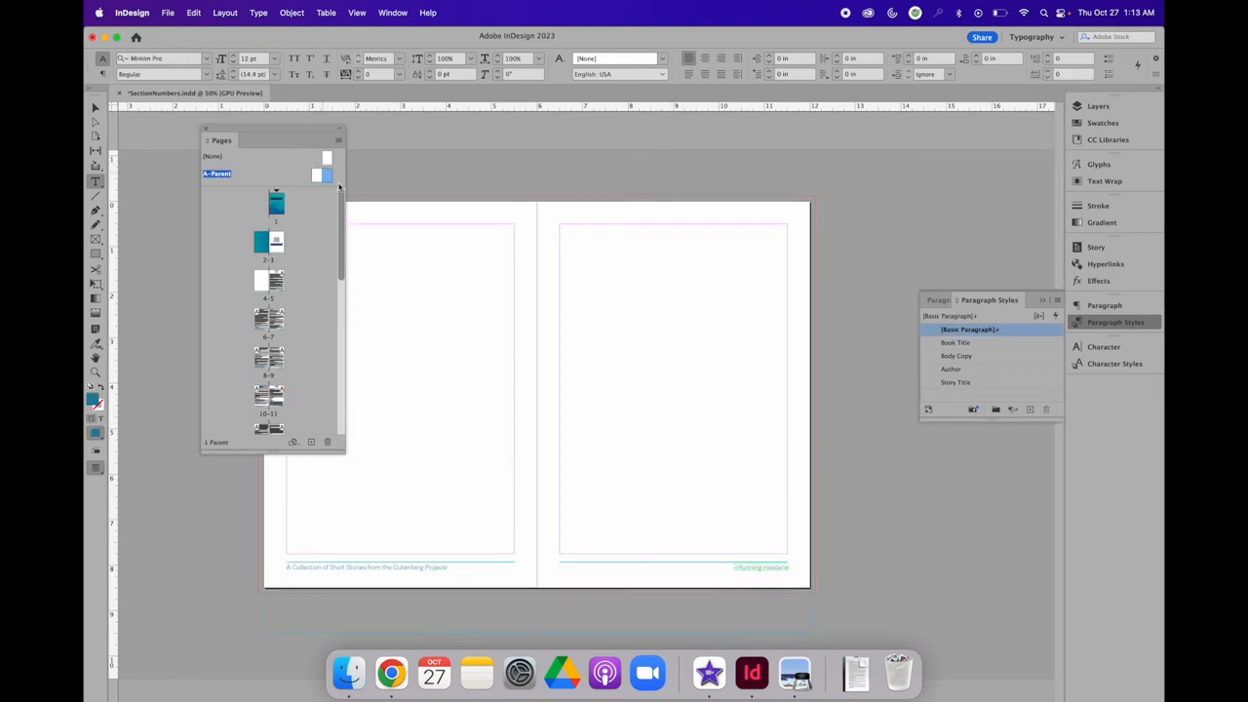
mouse_move(476, 450)
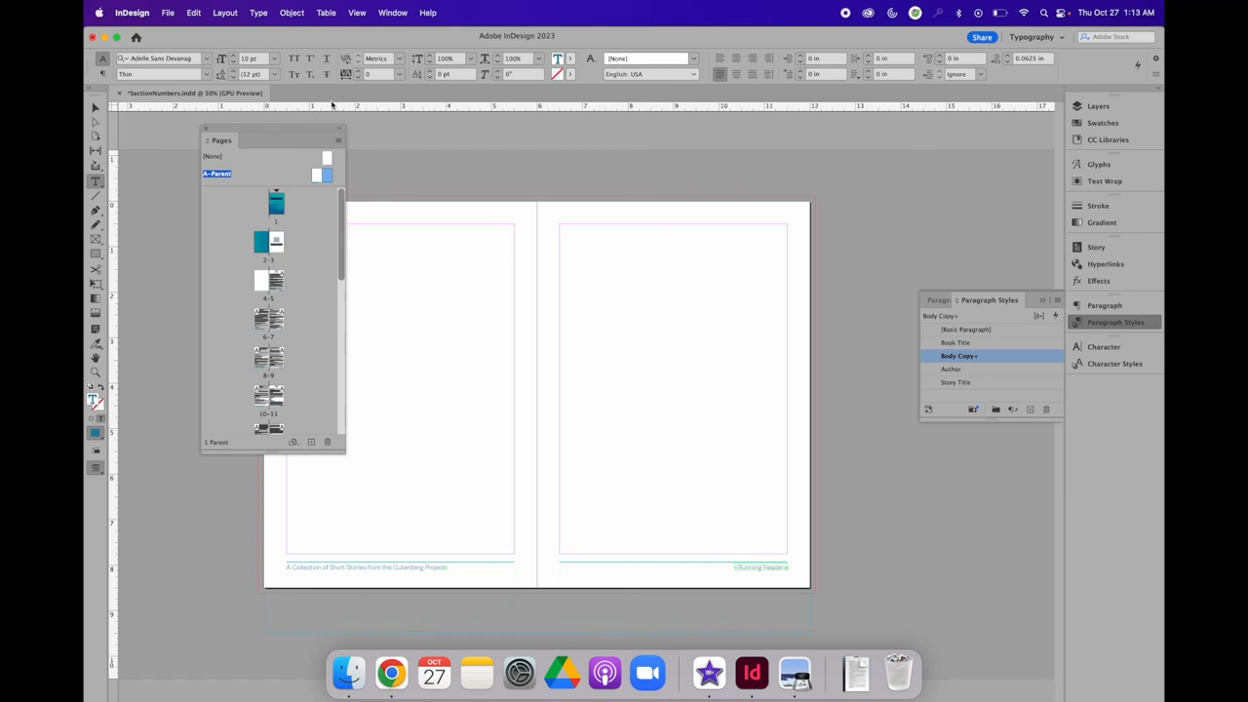
Insert a Current Page Number marker at the start of the left parent footer
click(257, 11)
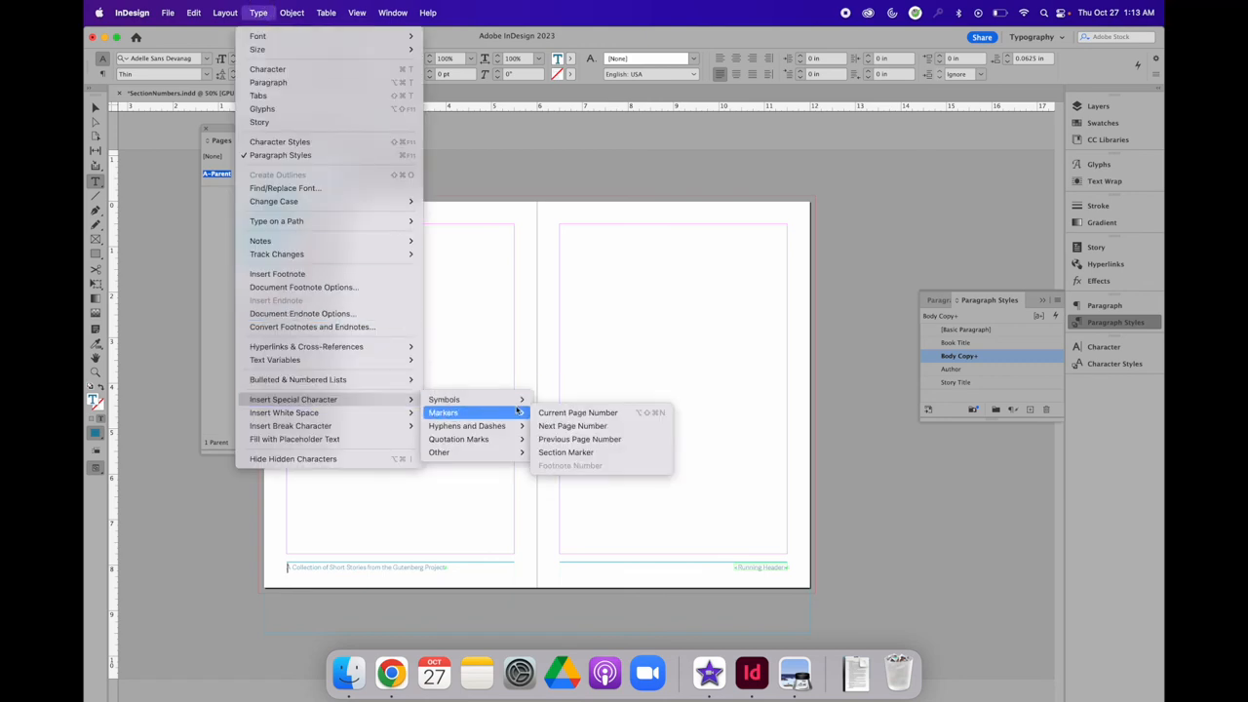
mouse_move(577, 413)
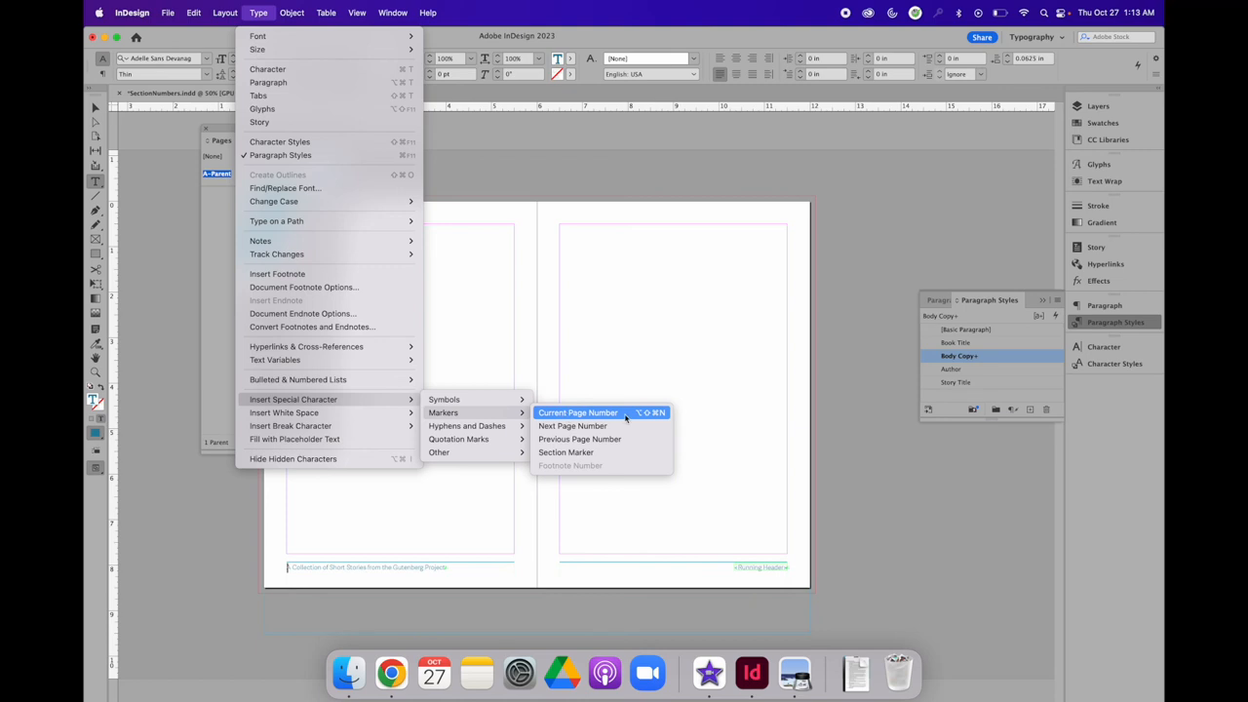
click(577, 413)
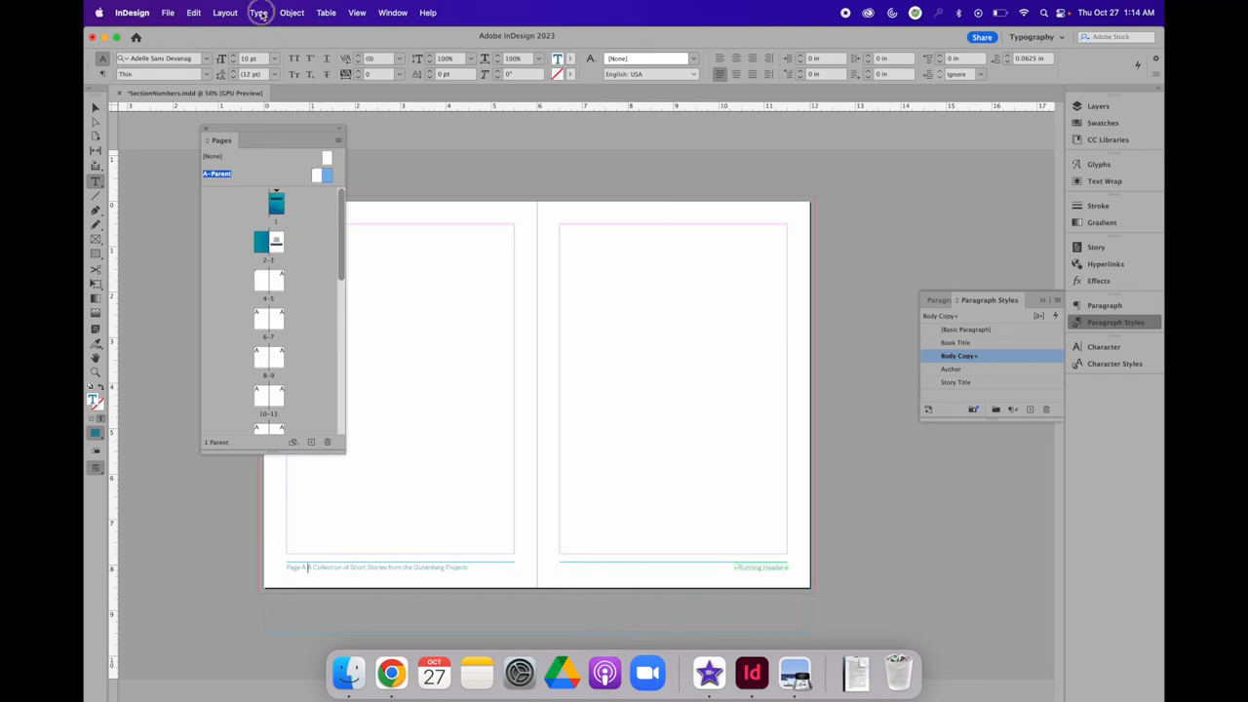
Insert an en dash between the page number marker and the book name in the left footer
click(258, 12)
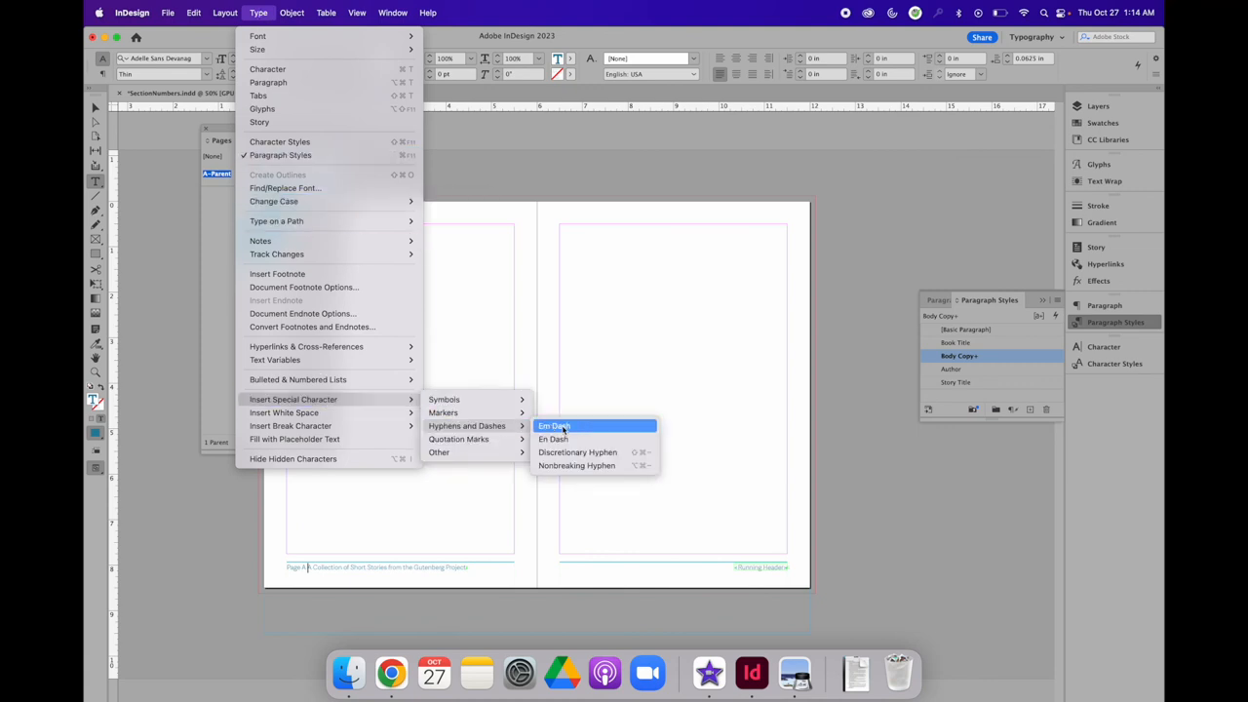
click(554, 425)
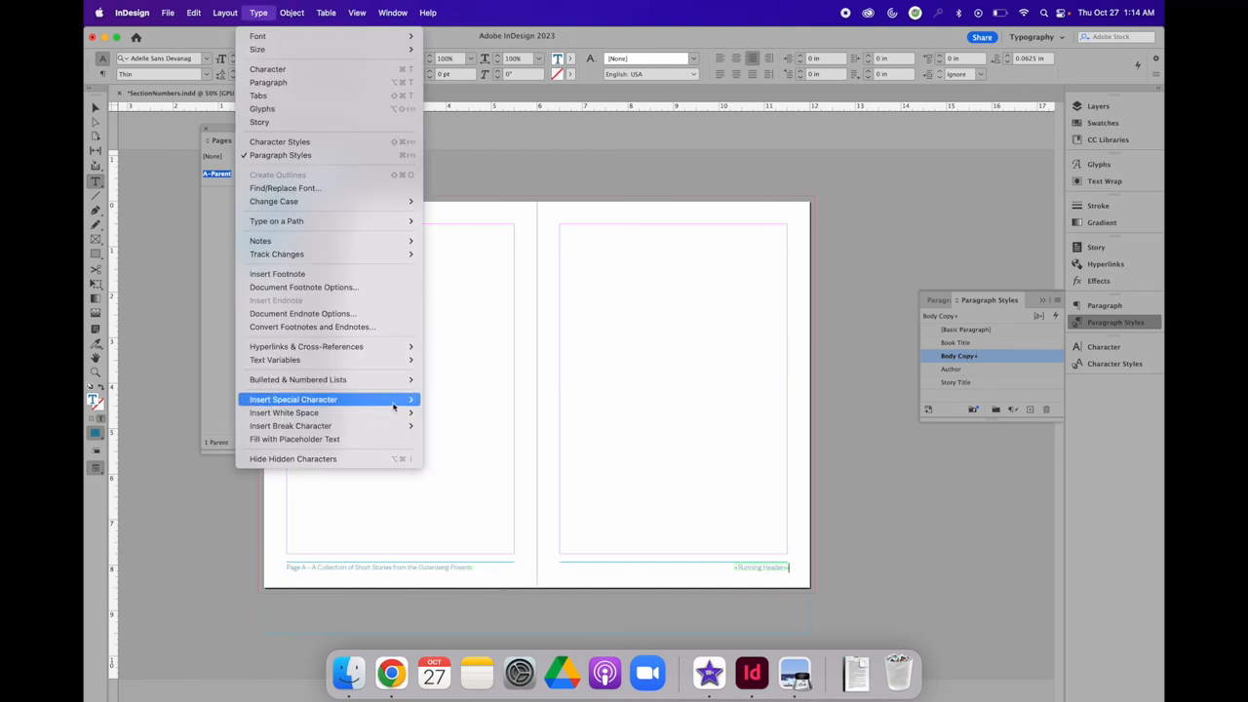
mouse_move(468, 424)
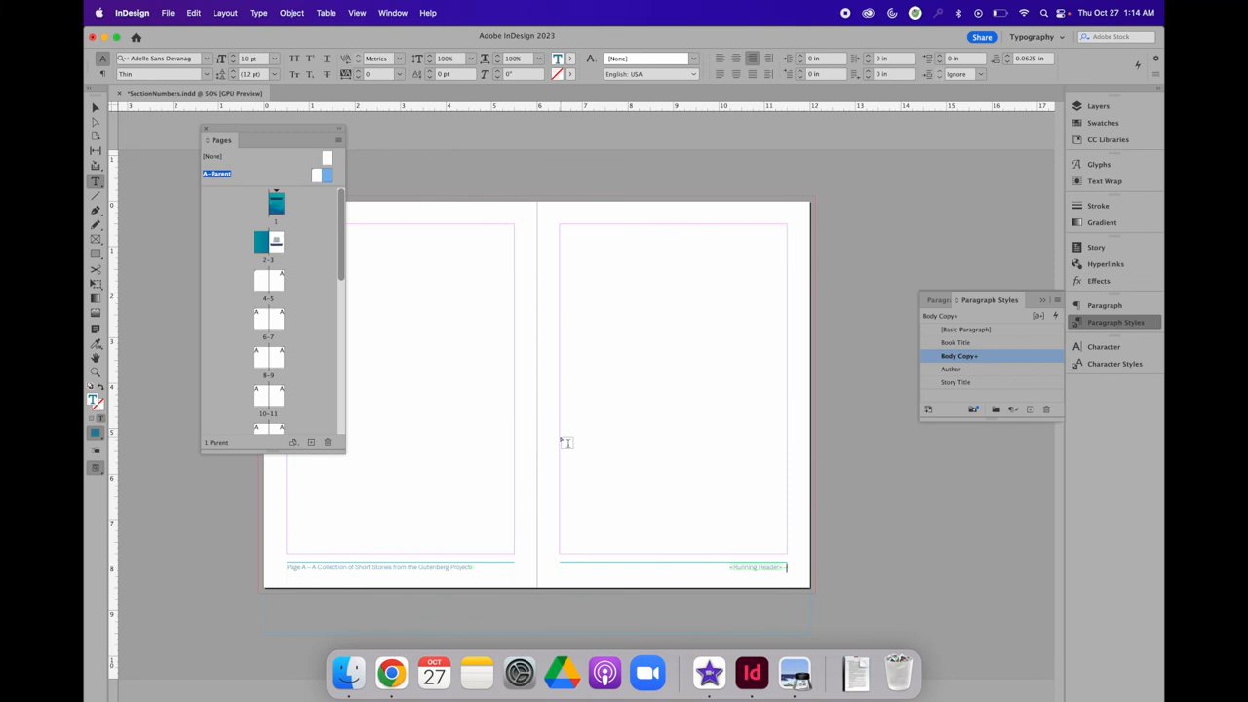
mouse_move(376, 242)
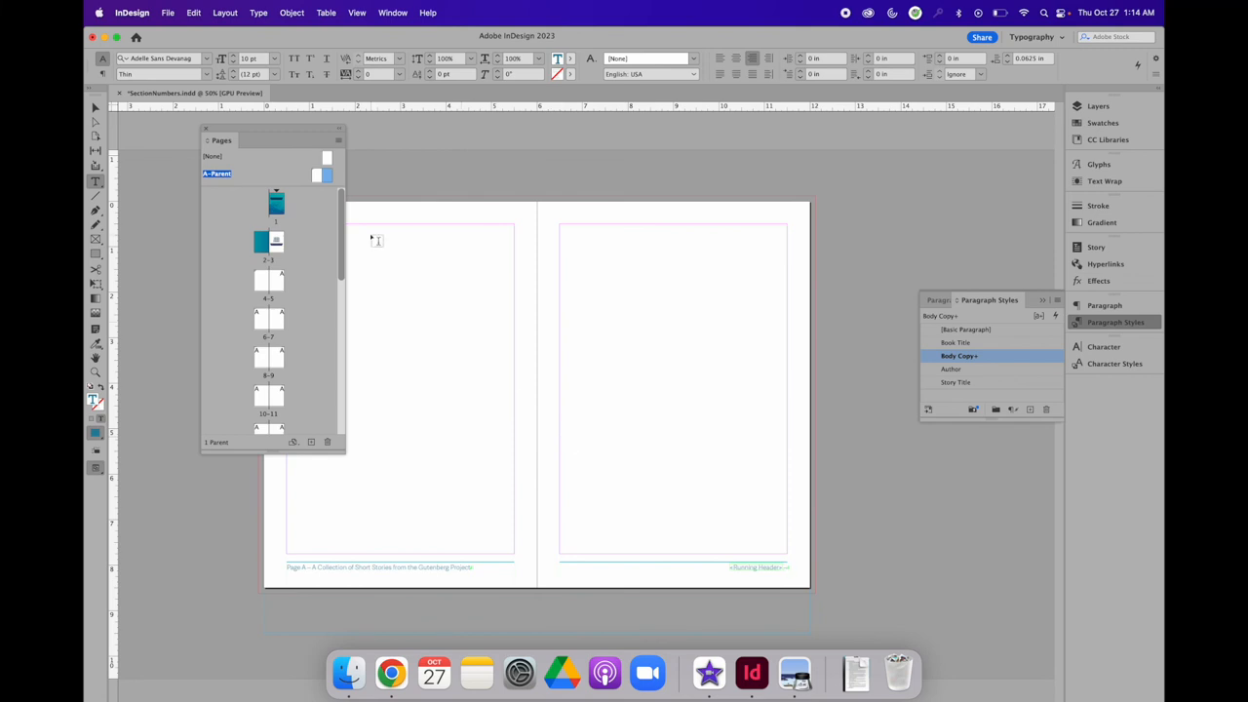
Insert a Current Page Number marker after the running header in the right parent footer
click(258, 11)
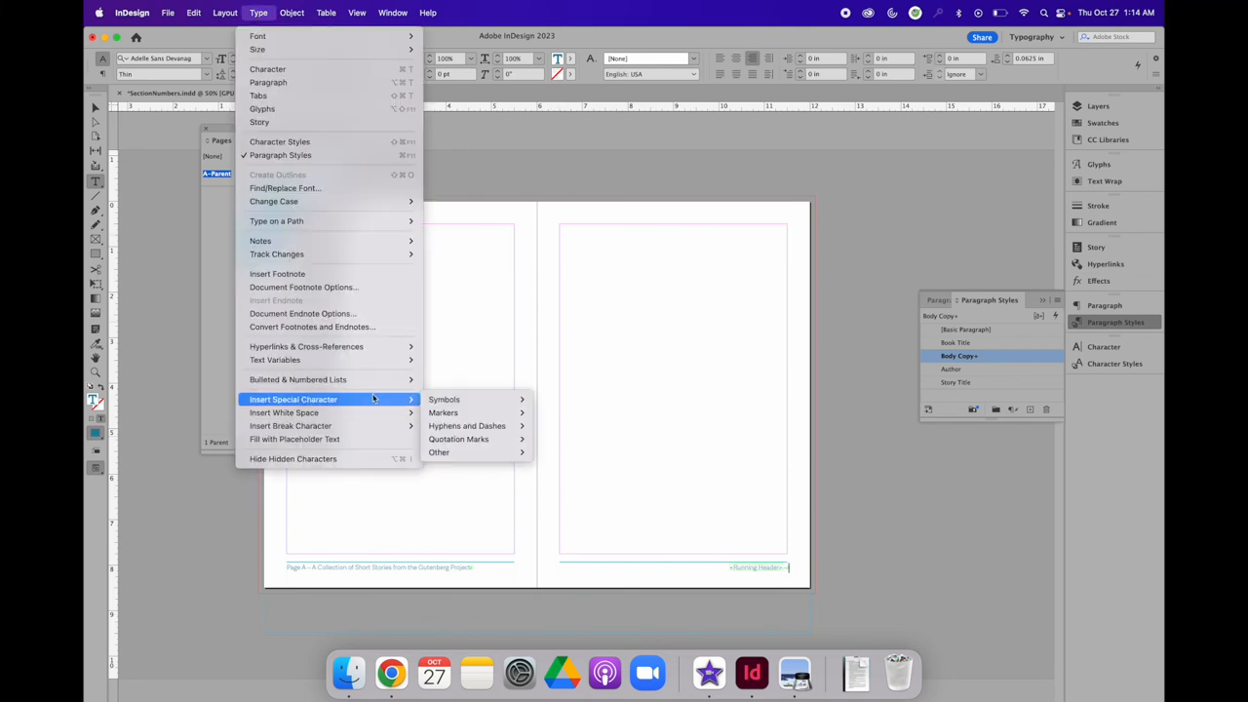
mouse_move(442, 413)
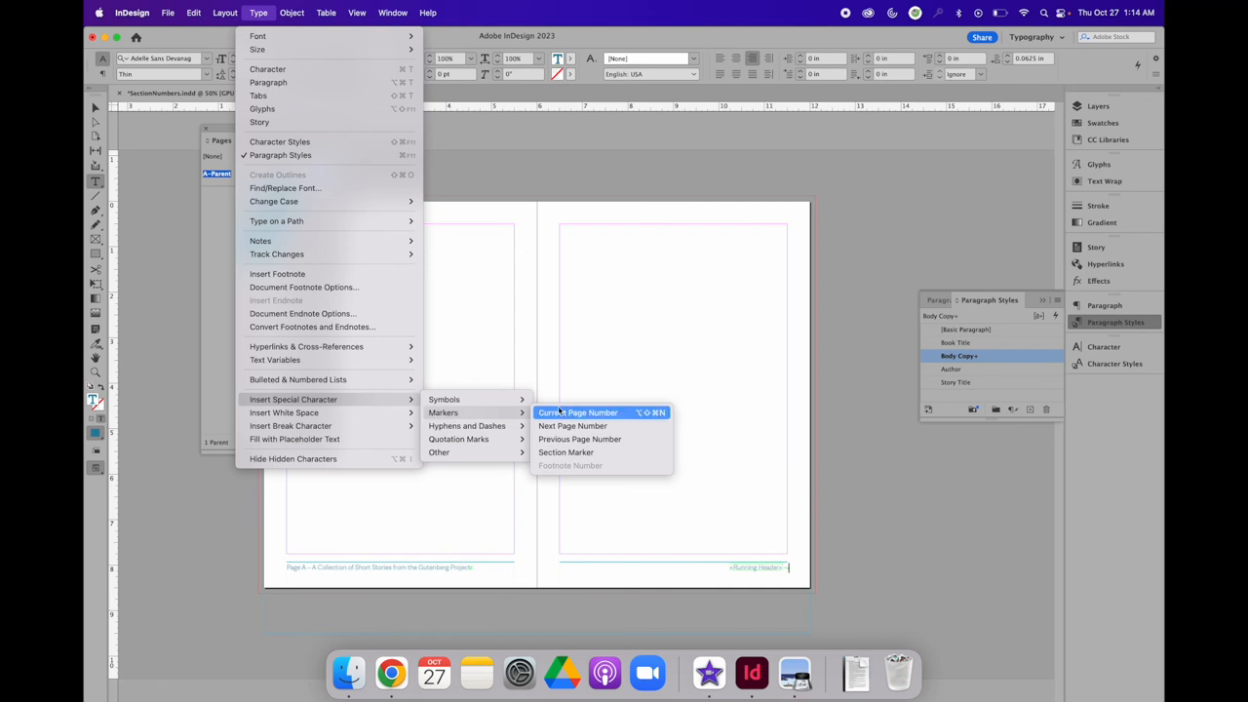
click(577, 413)
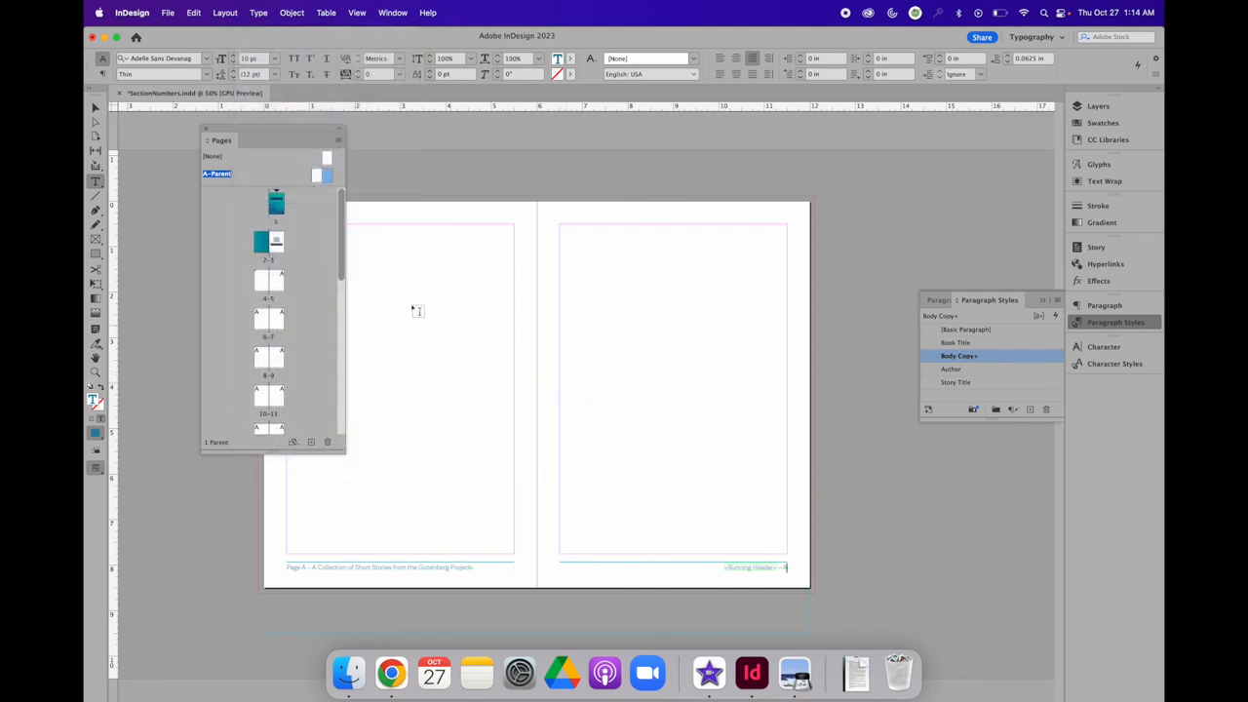